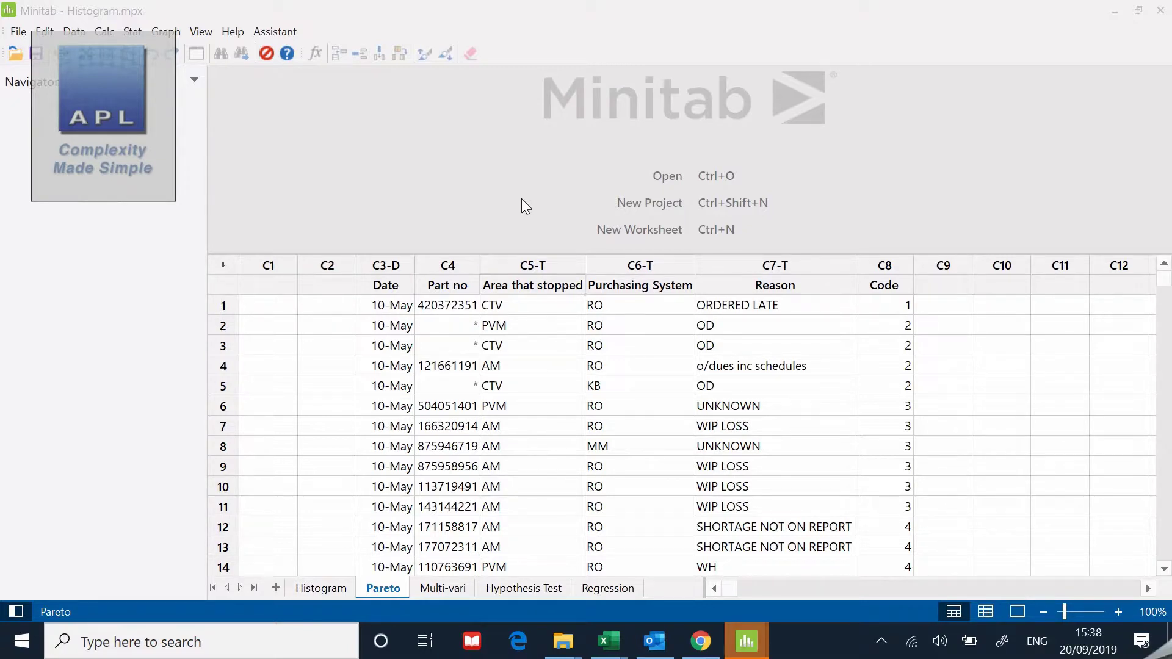
pyautogui.moveTo(397, 346)
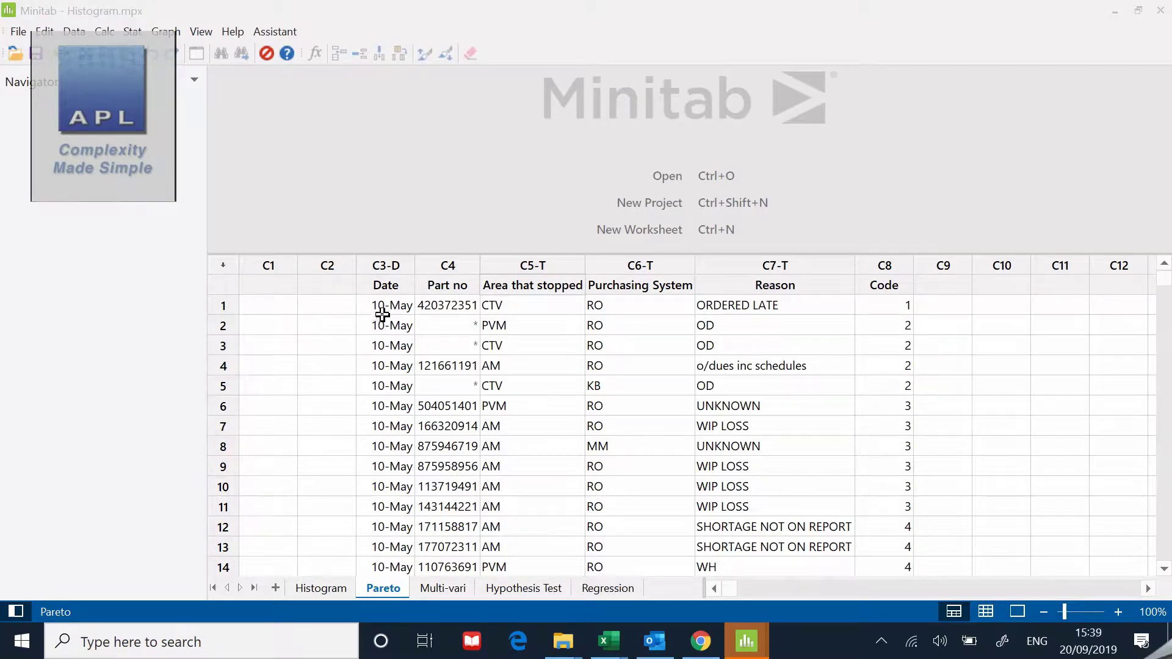
# Step: Inspect the first stoppage's date, purchasing system, reason and area in the worksheet
pyautogui.click(385, 305)
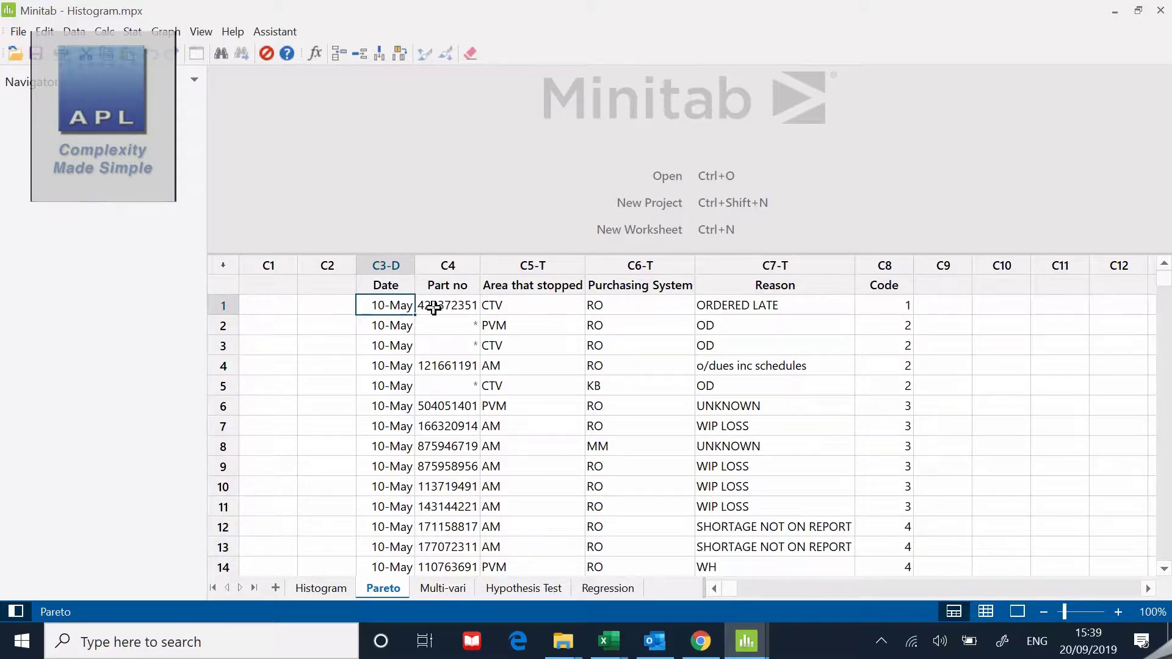
pyautogui.click(533, 306)
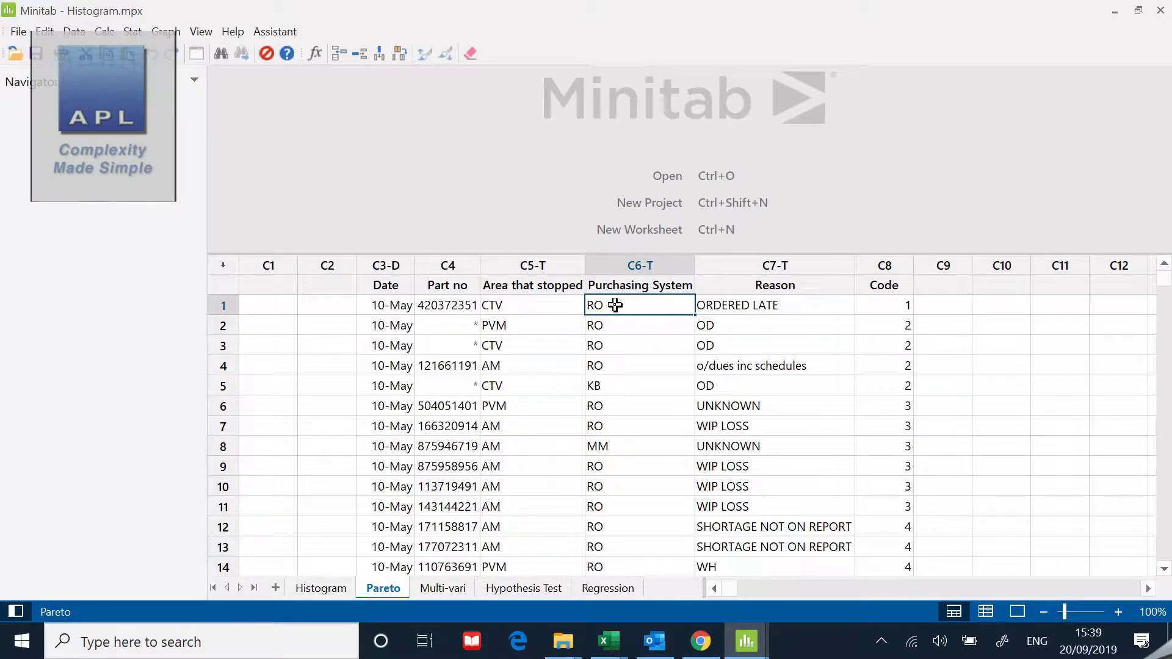
pyautogui.click(775, 305)
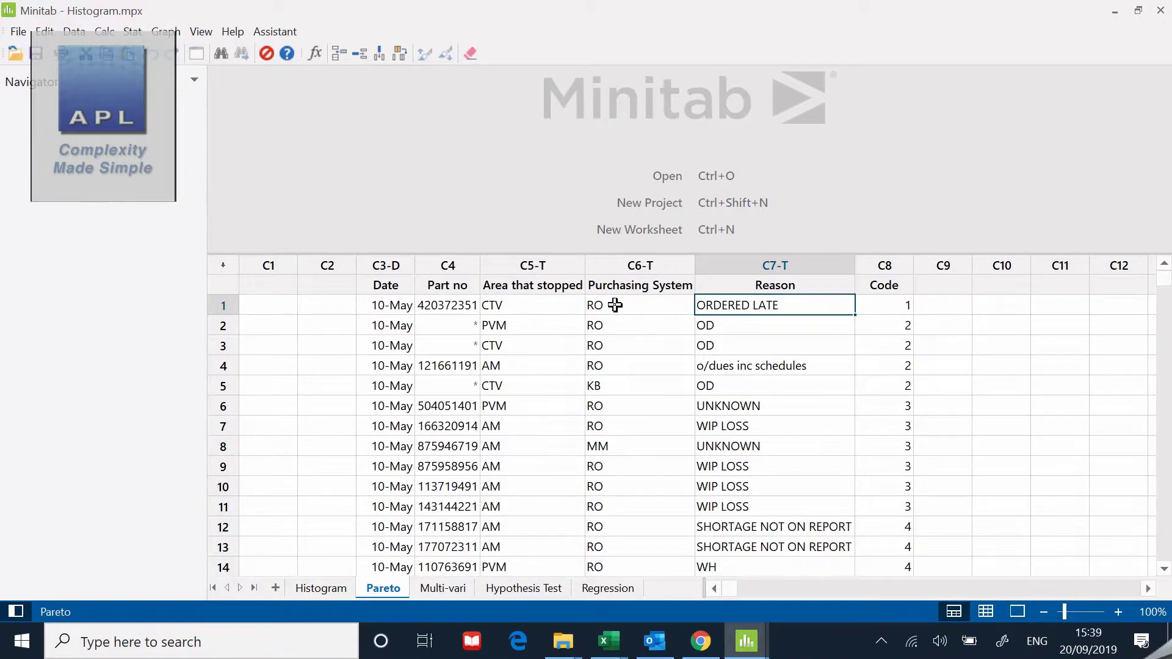
pyautogui.click(883, 305)
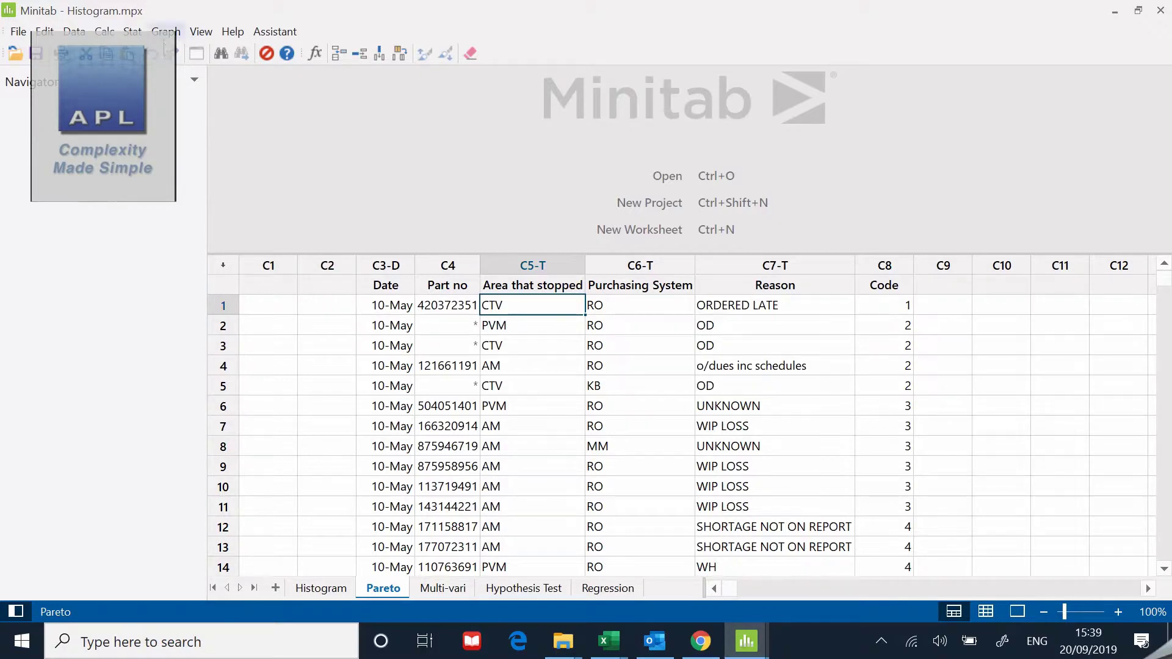
# Step: Browse the Graph menu, then open Stat > Quality Tools > Pareto Chart
pyautogui.click(165, 31)
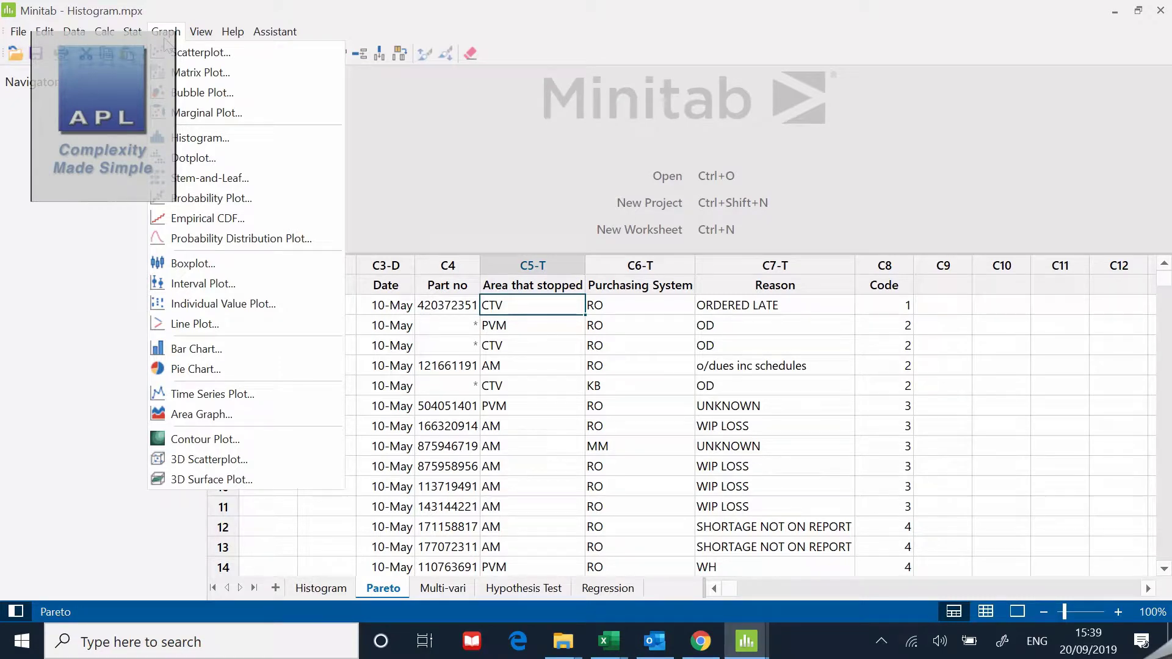
pyautogui.moveTo(193, 263)
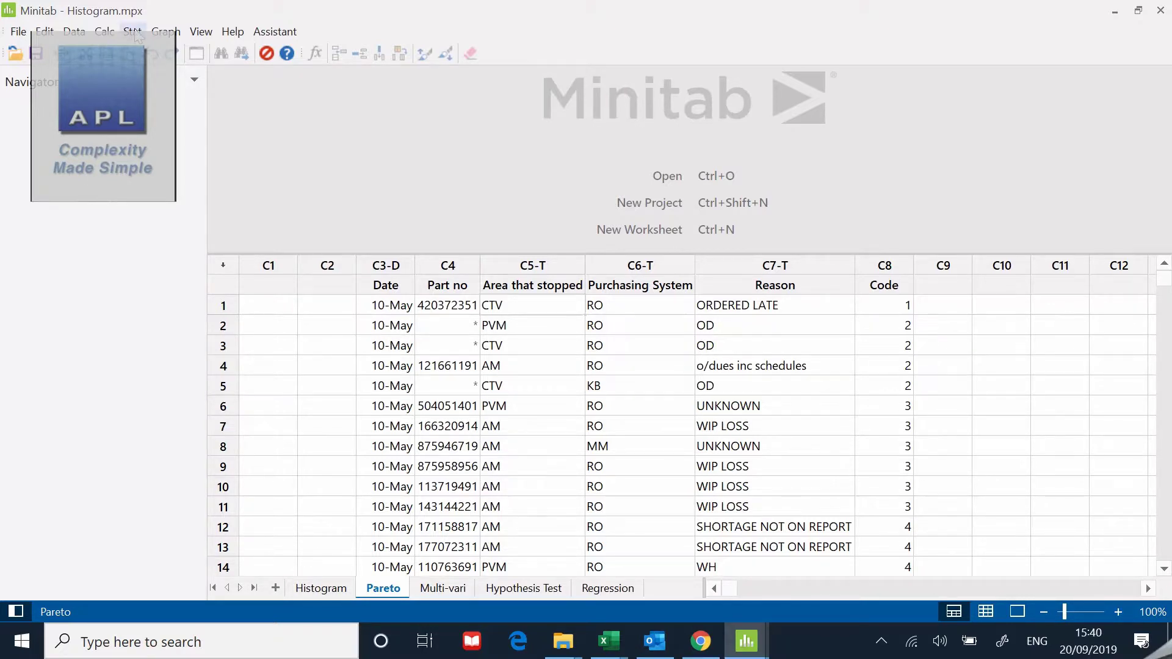
pyautogui.click(132, 31)
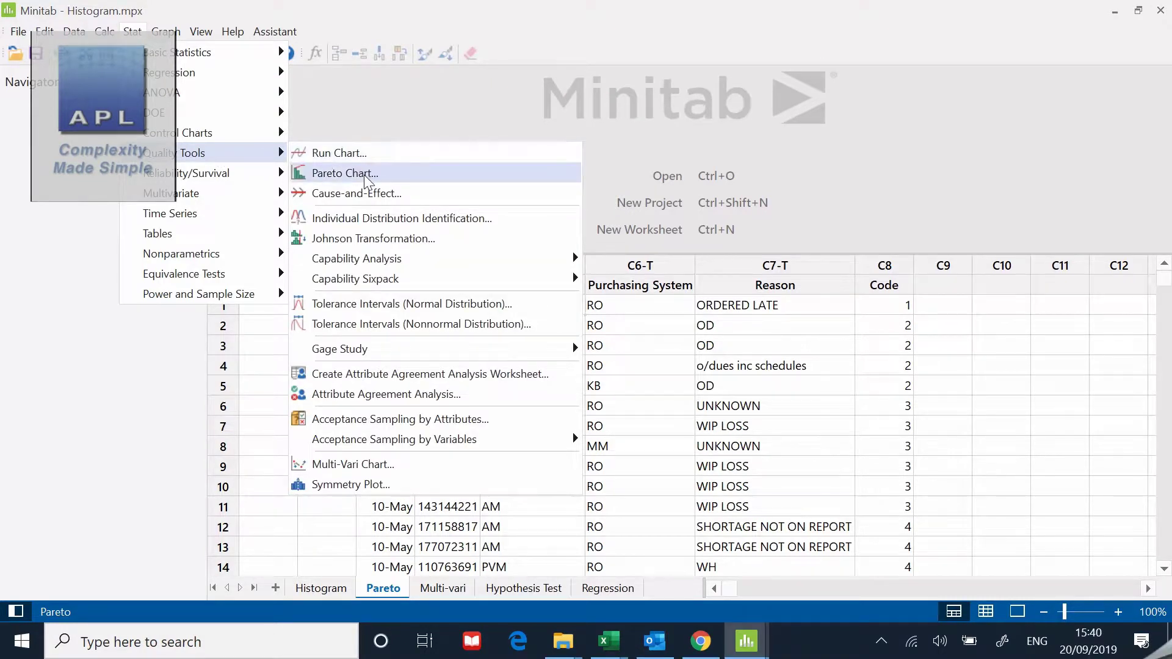
pyautogui.moveTo(344, 173)
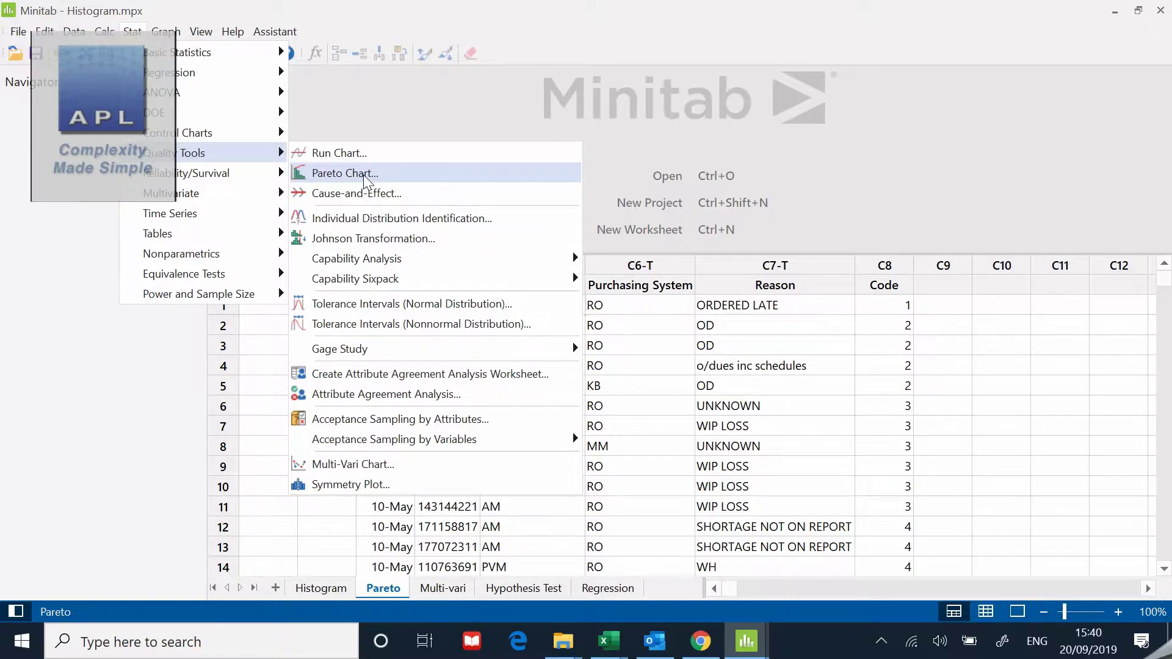
pyautogui.click(344, 172)
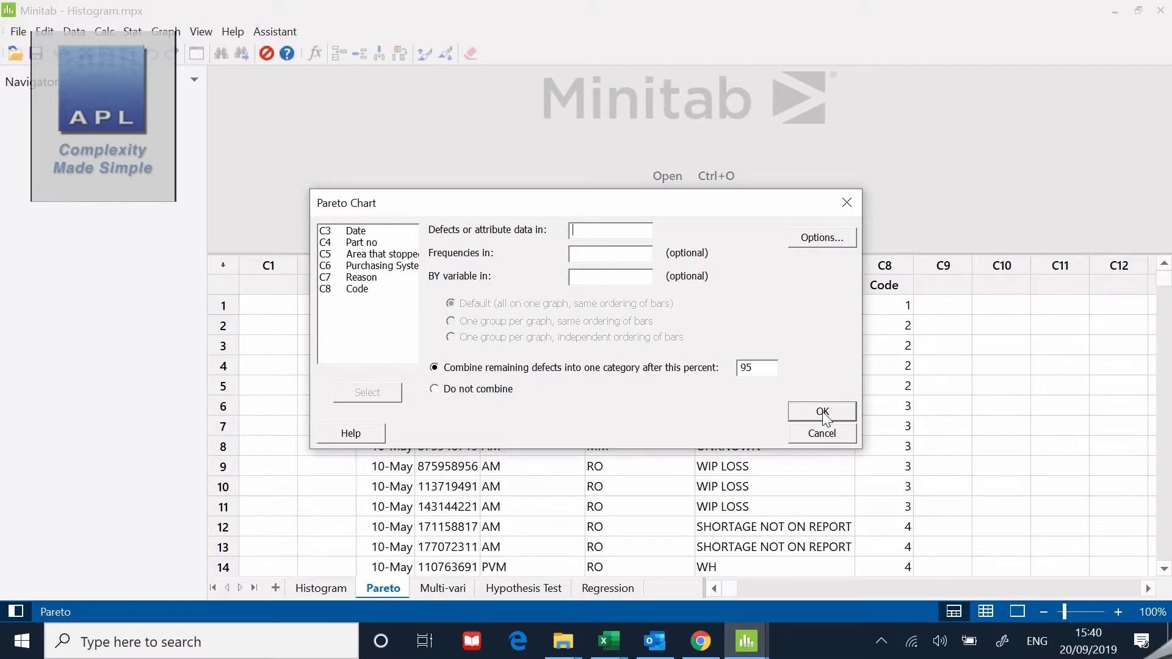
pyautogui.moveTo(516, 305)
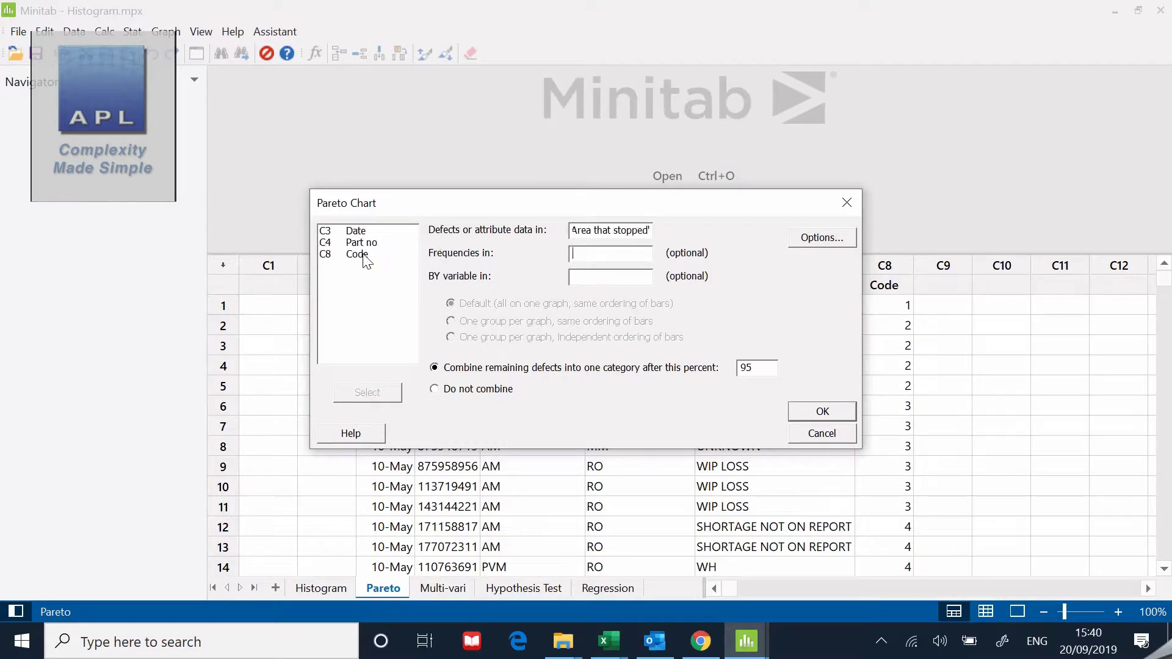
# Step: Enter C5 'Area that stopped' as the defects data and go to chart Options
pyautogui.click(613, 230)
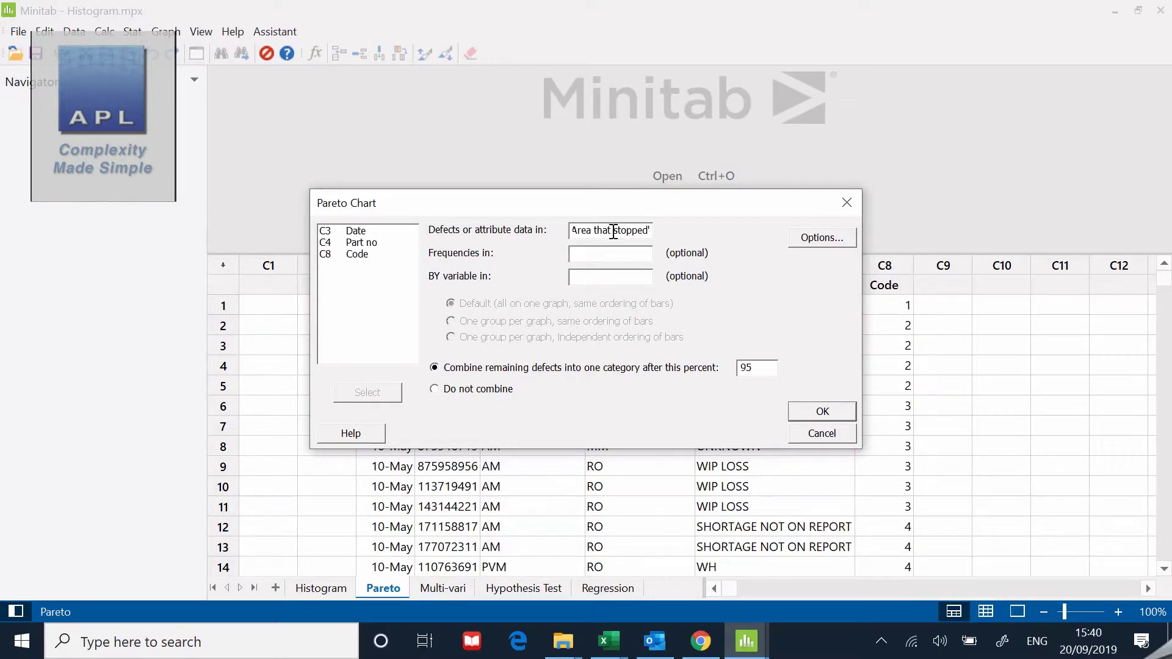
pyautogui.moveTo(583, 252)
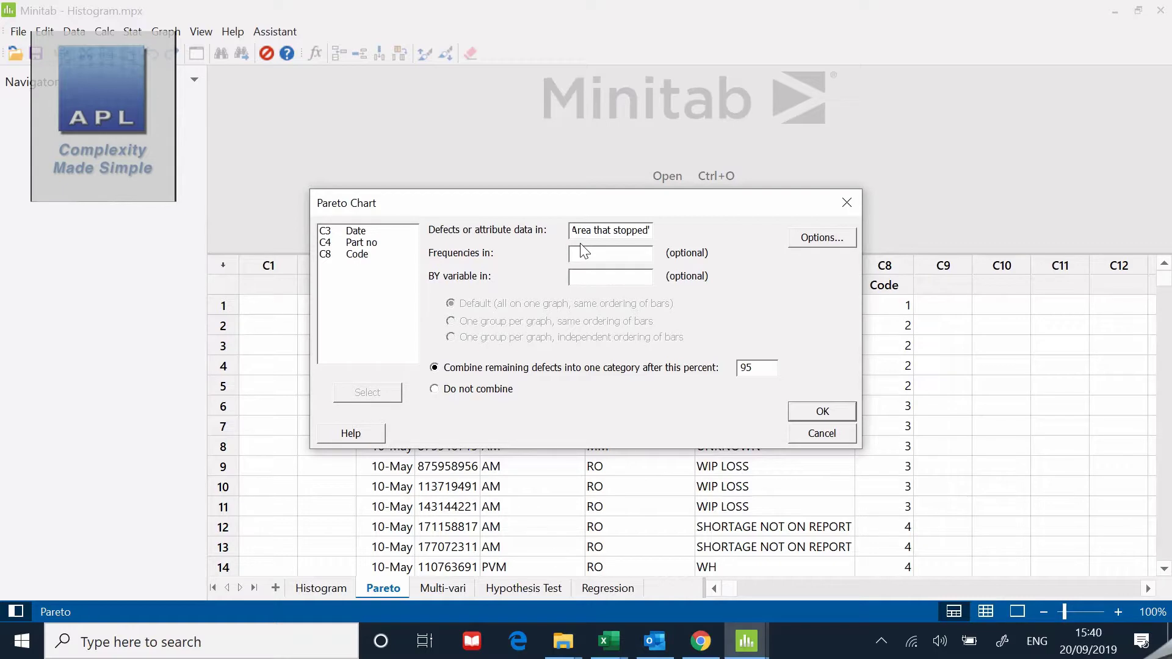
pyautogui.click(820, 238)
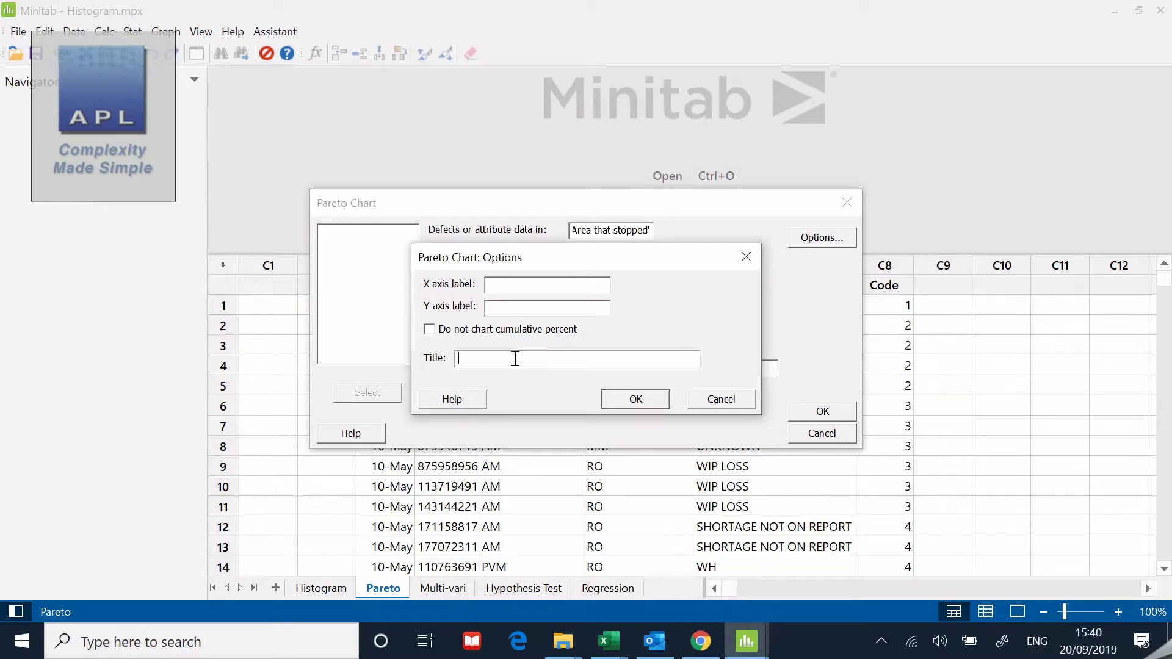
# Step: Enter the chart title 'Line Stoppages - May to June' and confirm the options
pyautogui.write('L')
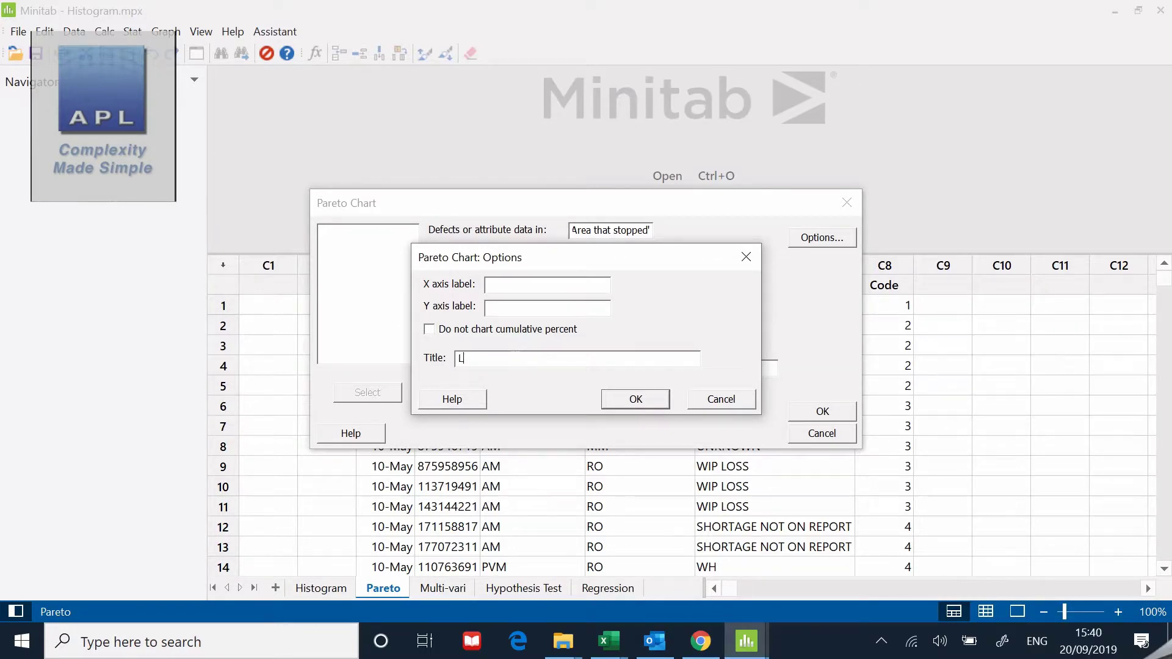
pyautogui.write('ine S')
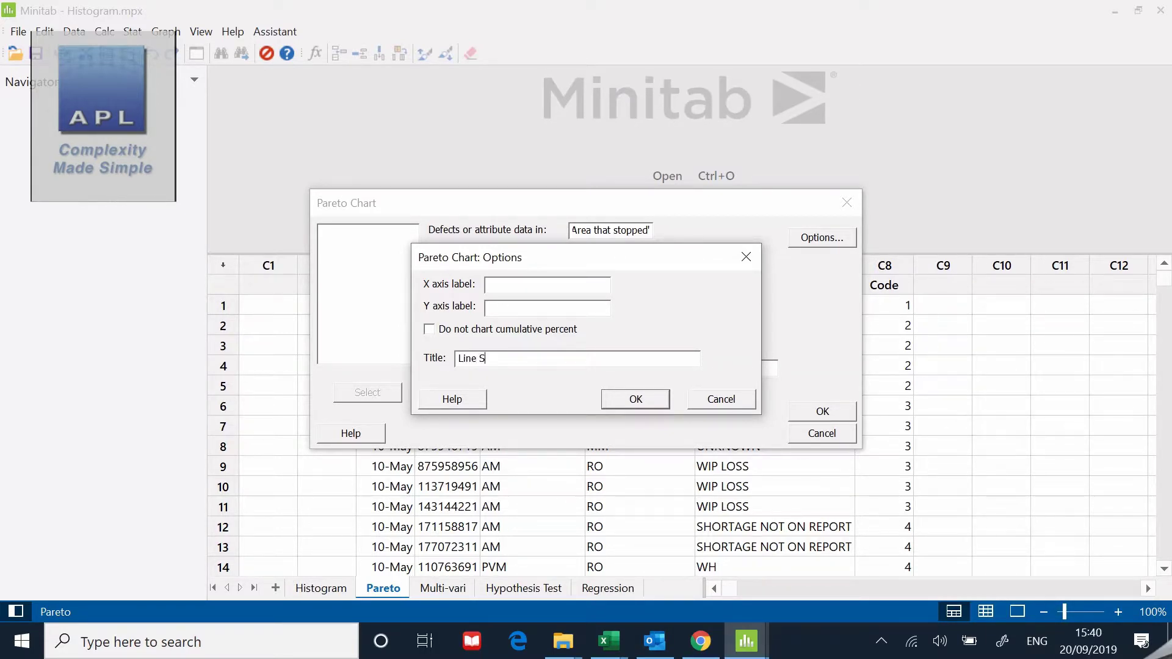
pyautogui.write('toppages - May to J')
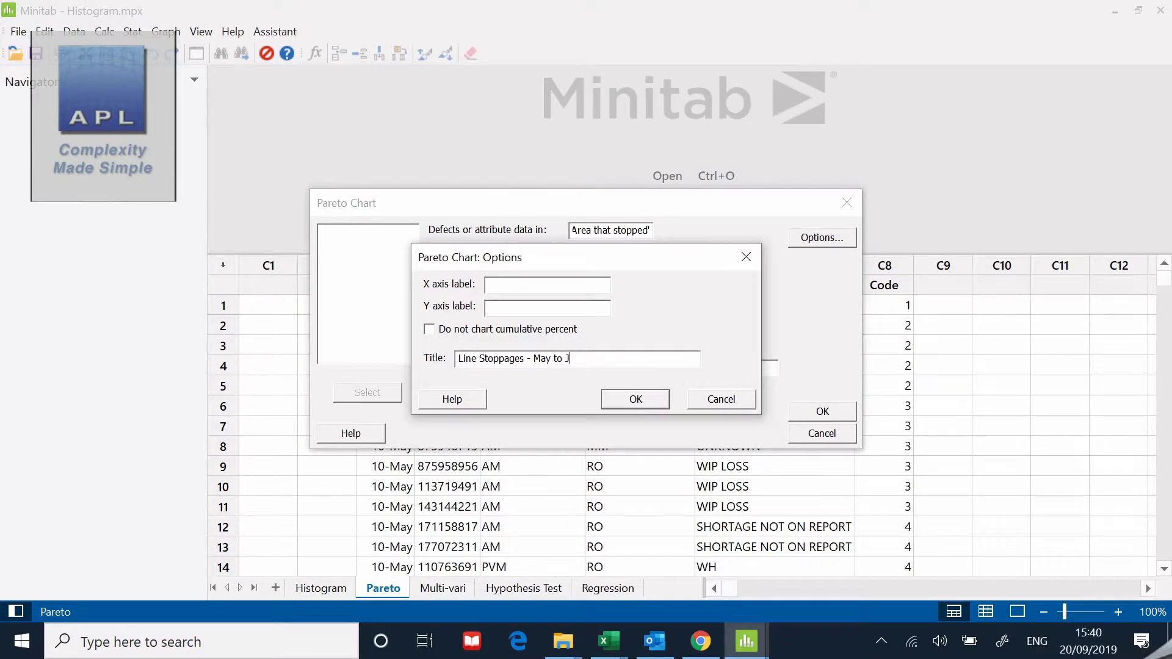
pyautogui.write('une')
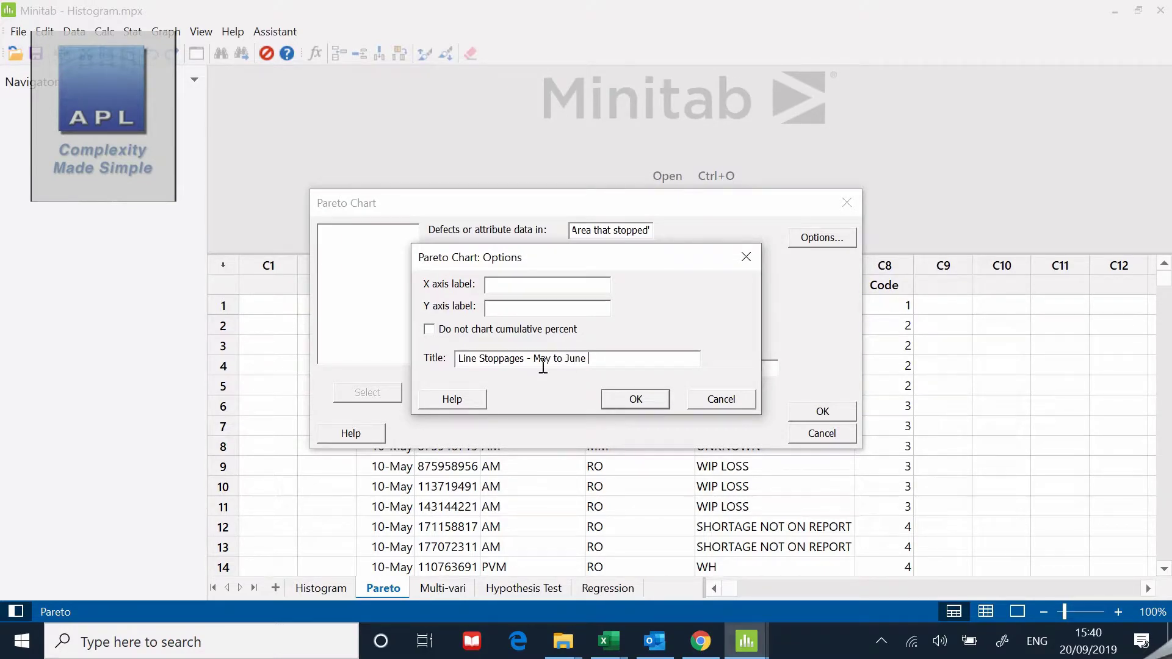
pyautogui.click(635, 398)
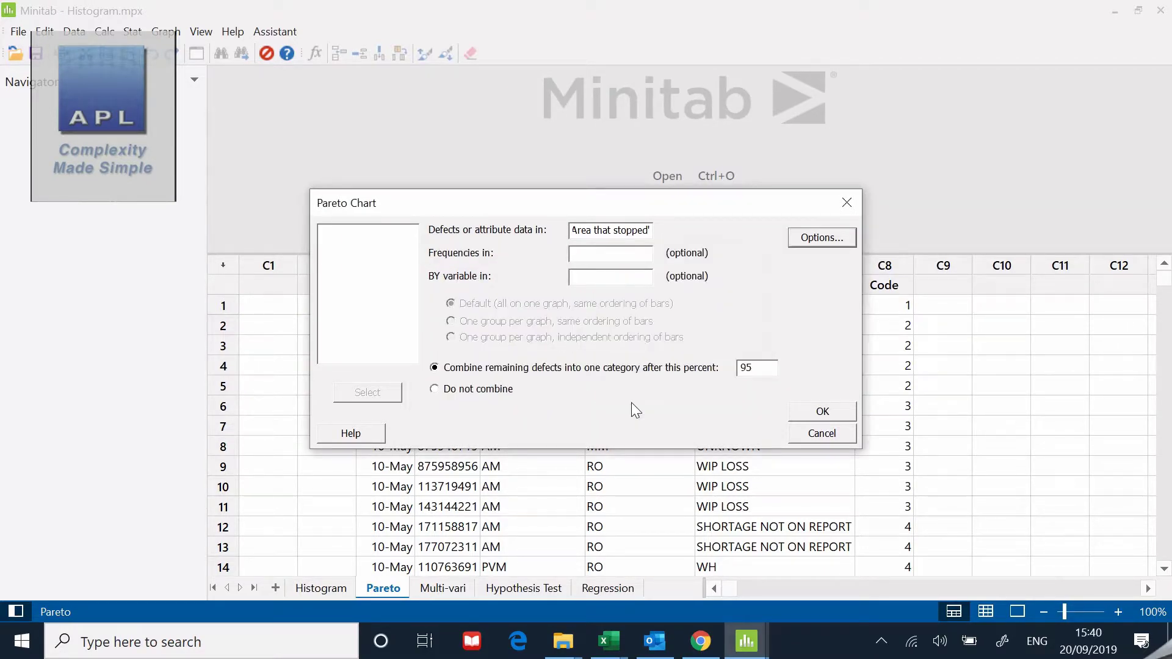
pyautogui.moveTo(811, 417)
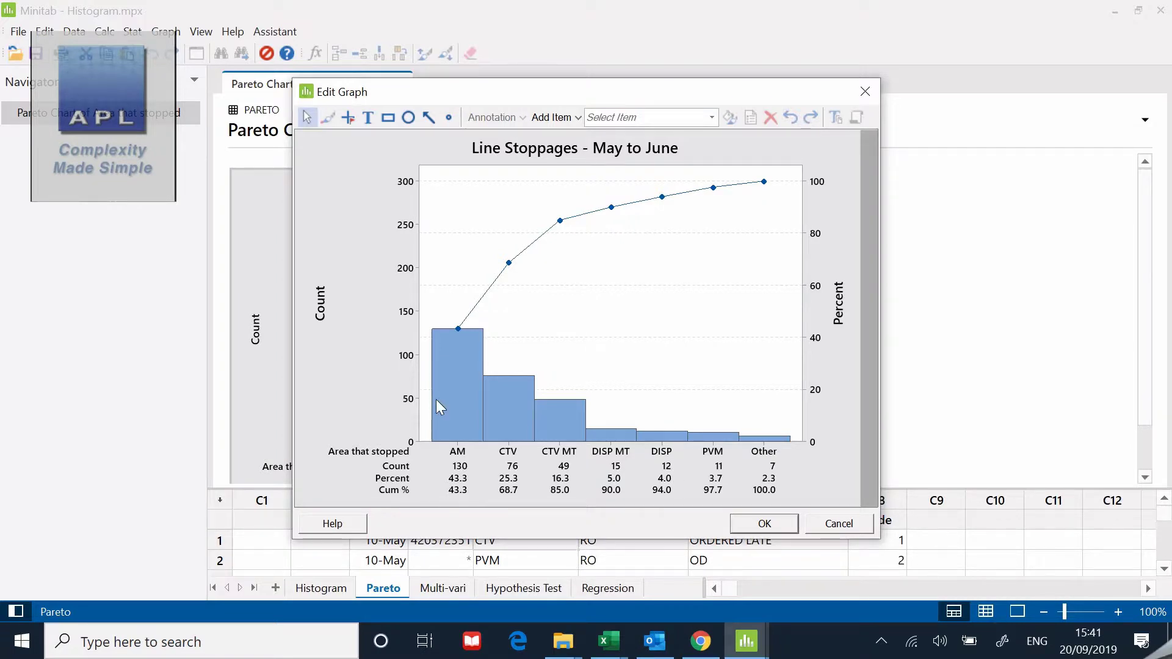
pyautogui.moveTo(537, 416)
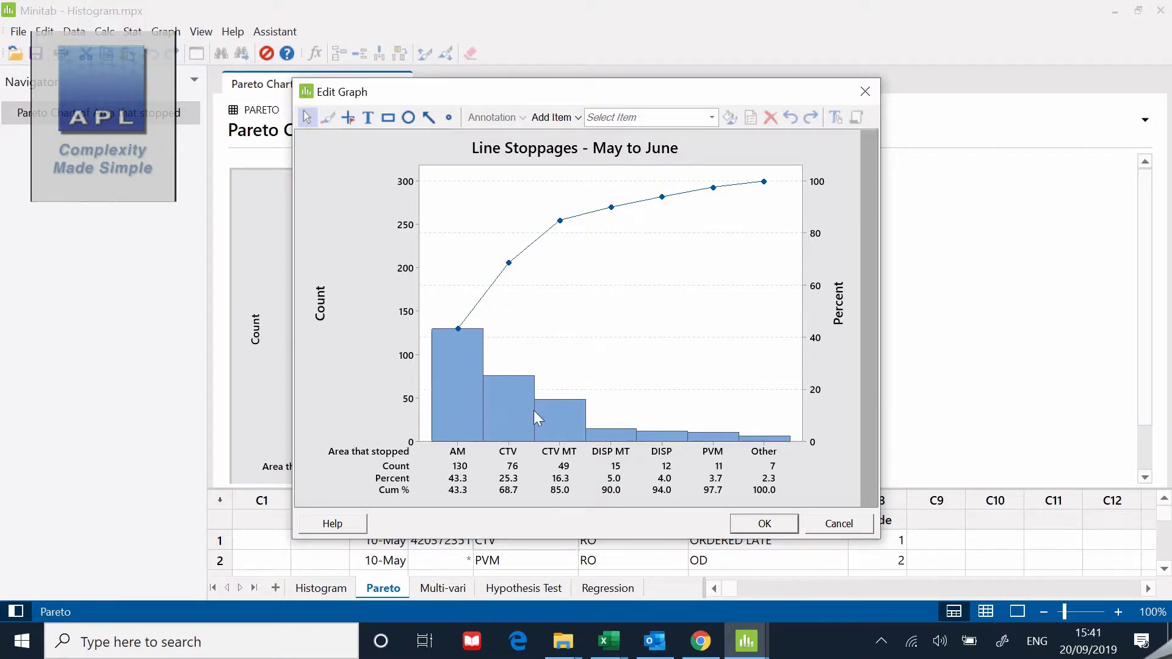
pyautogui.moveTo(521, 277)
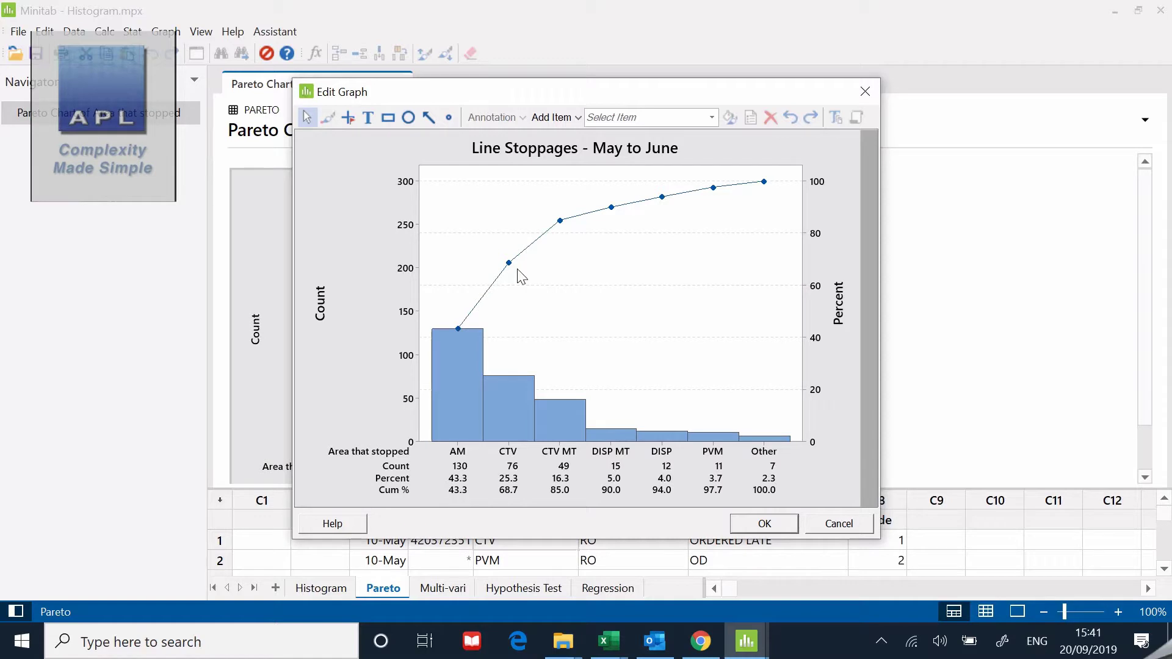
pyautogui.moveTo(602, 381)
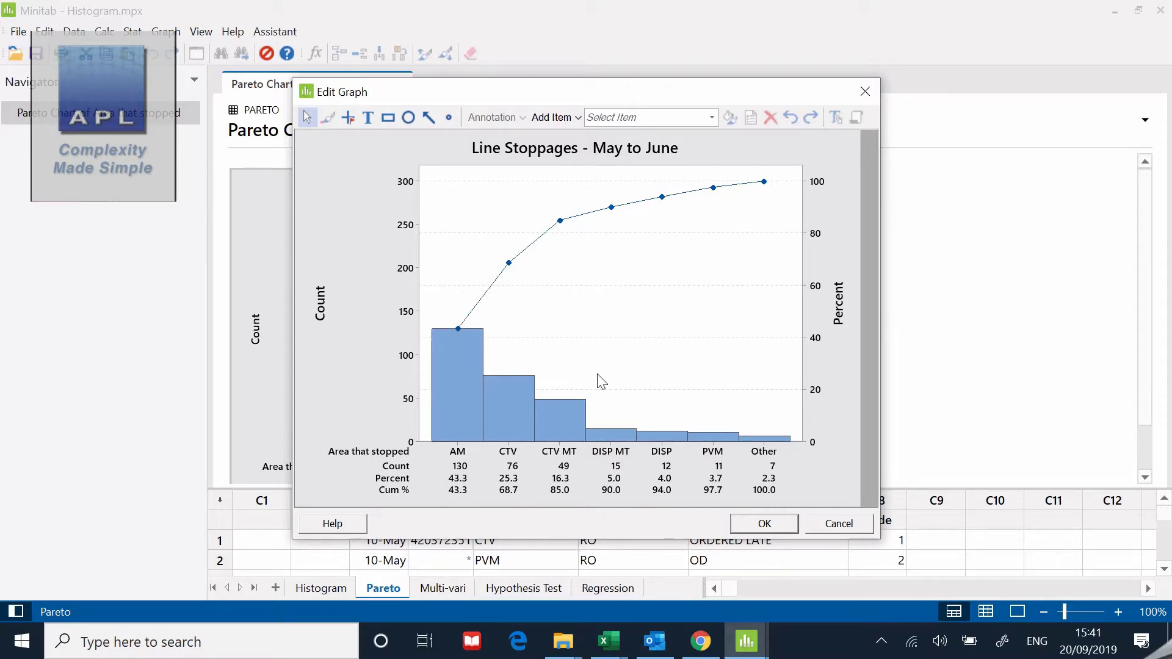
pyautogui.moveTo(450, 498)
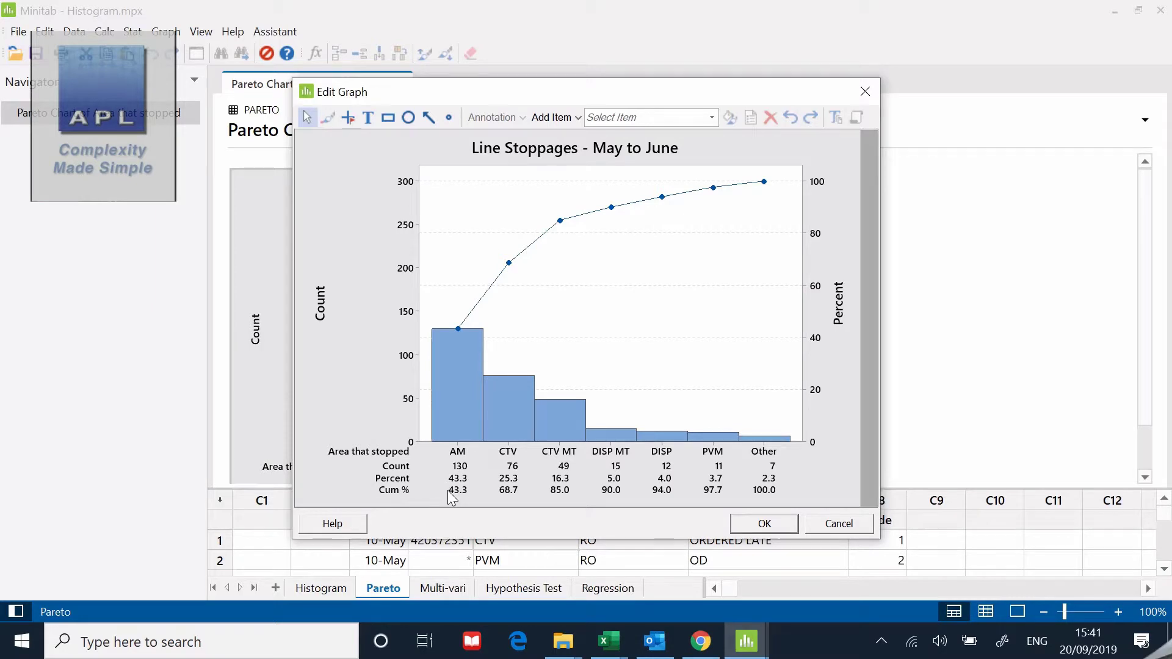
pyautogui.moveTo(473, 393)
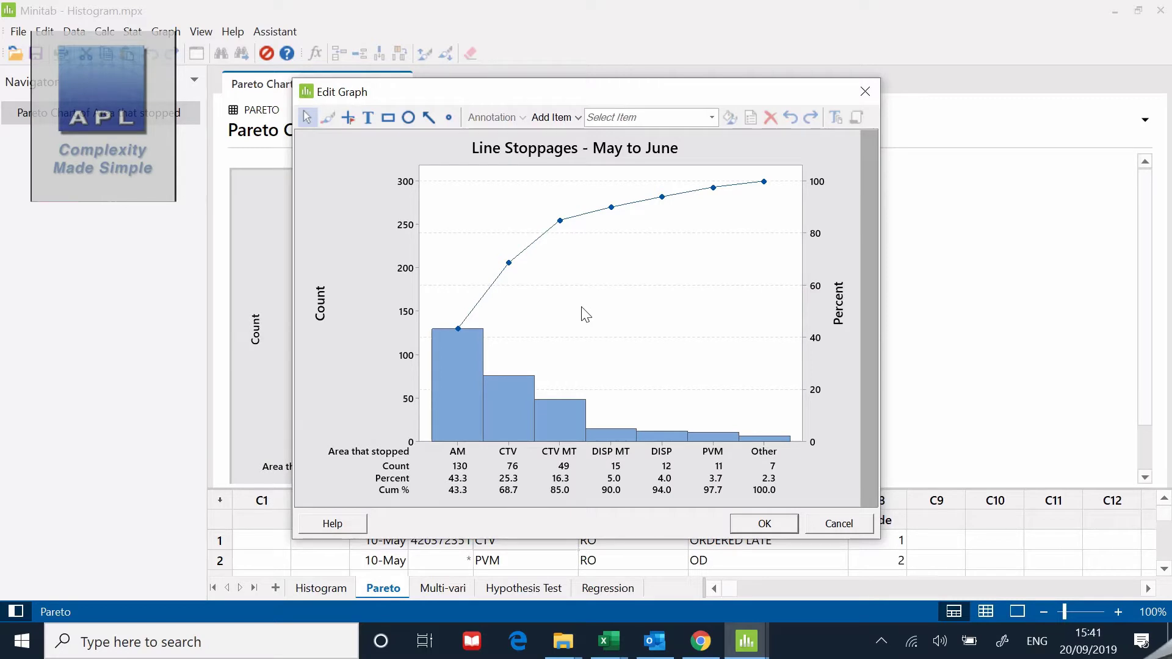
pyautogui.moveTo(372, 366)
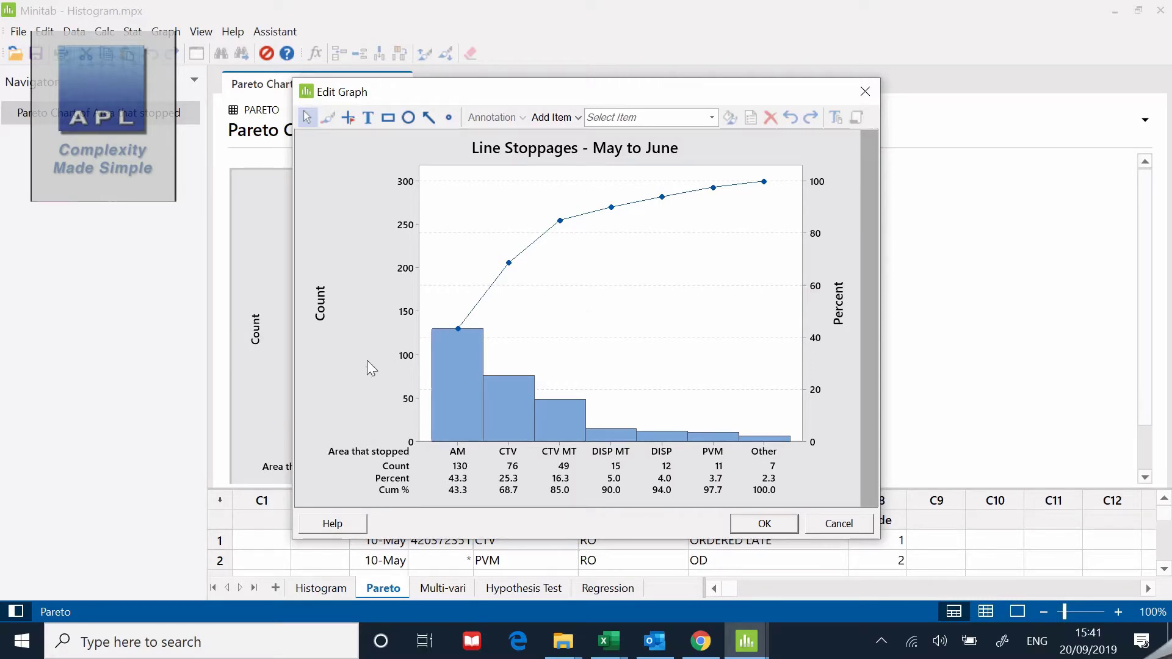
pyautogui.moveTo(476, 488)
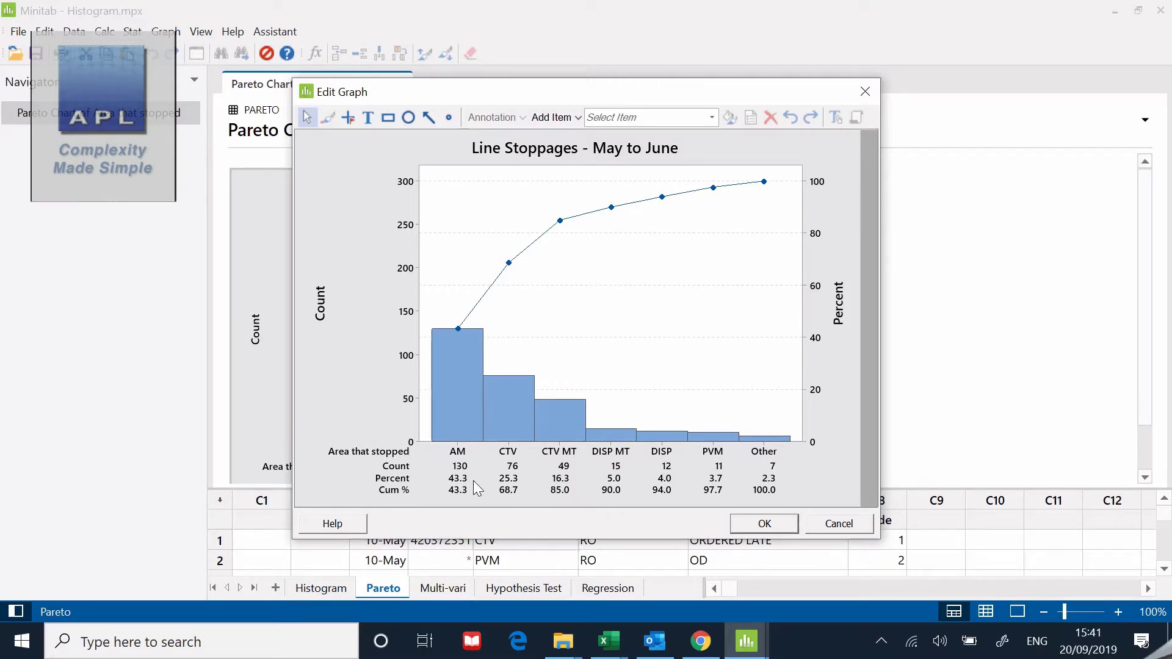